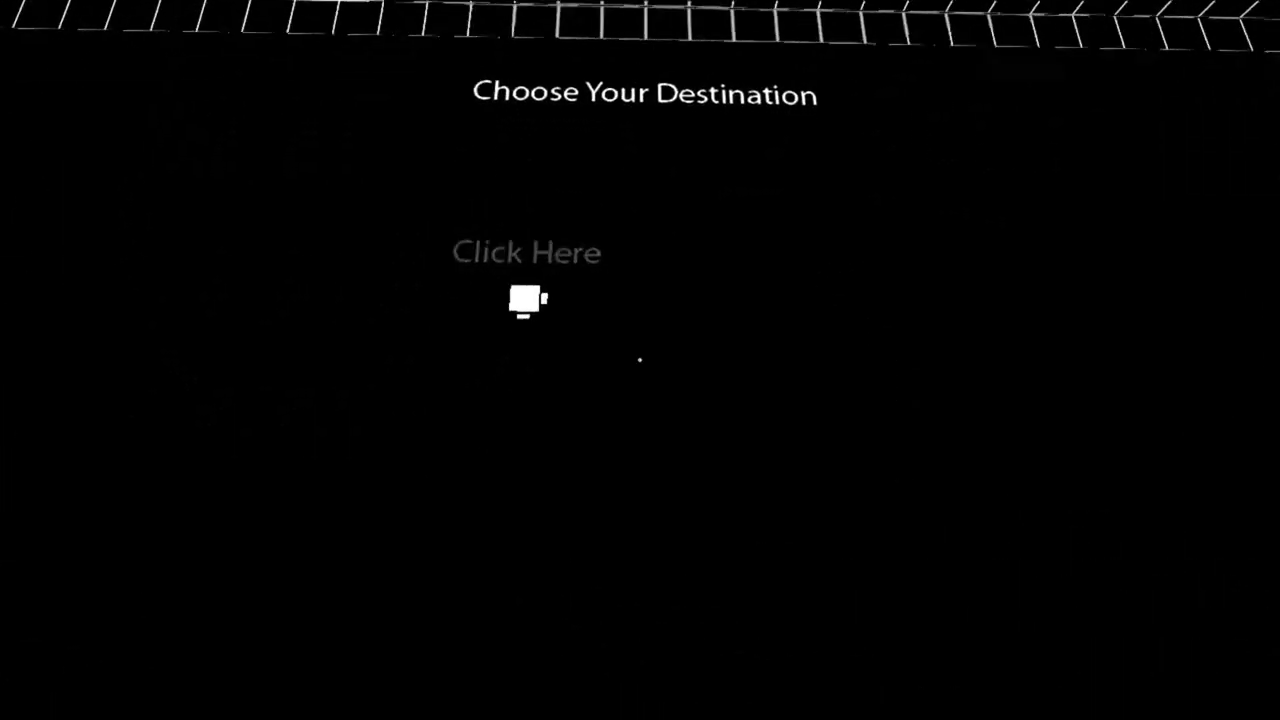
pyautogui.click(527, 252)
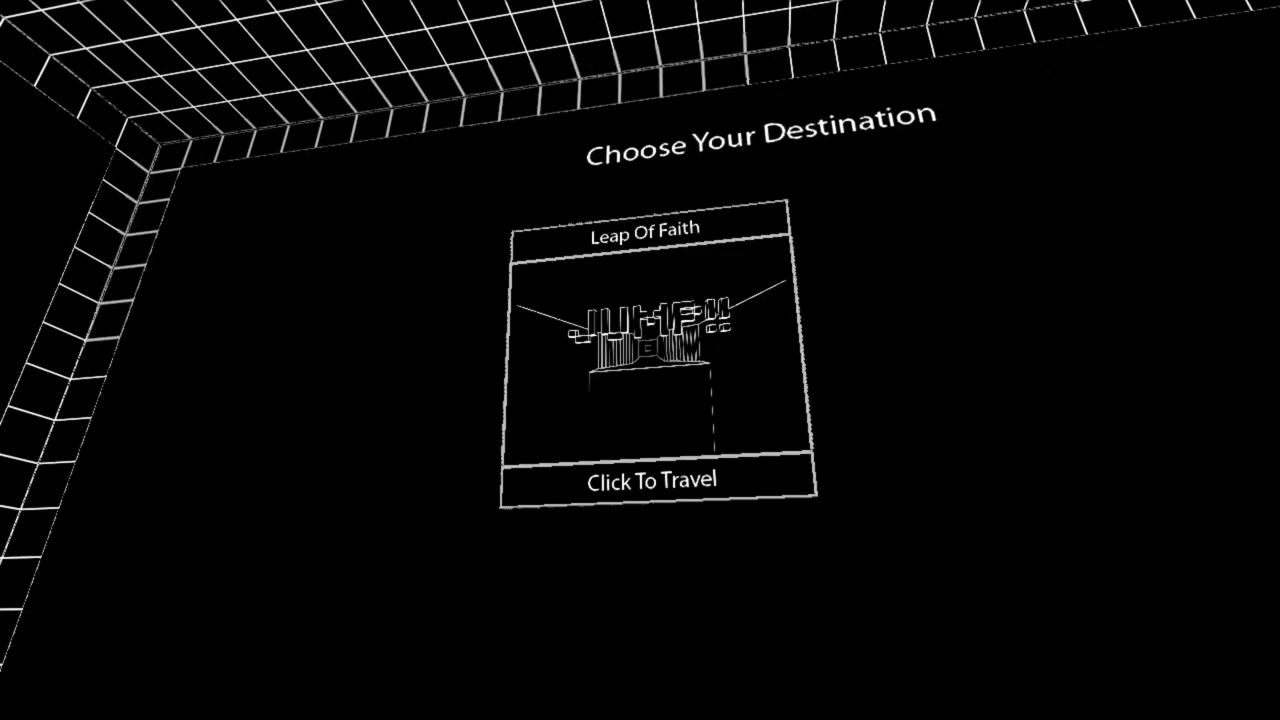
pyautogui.click(651, 479)
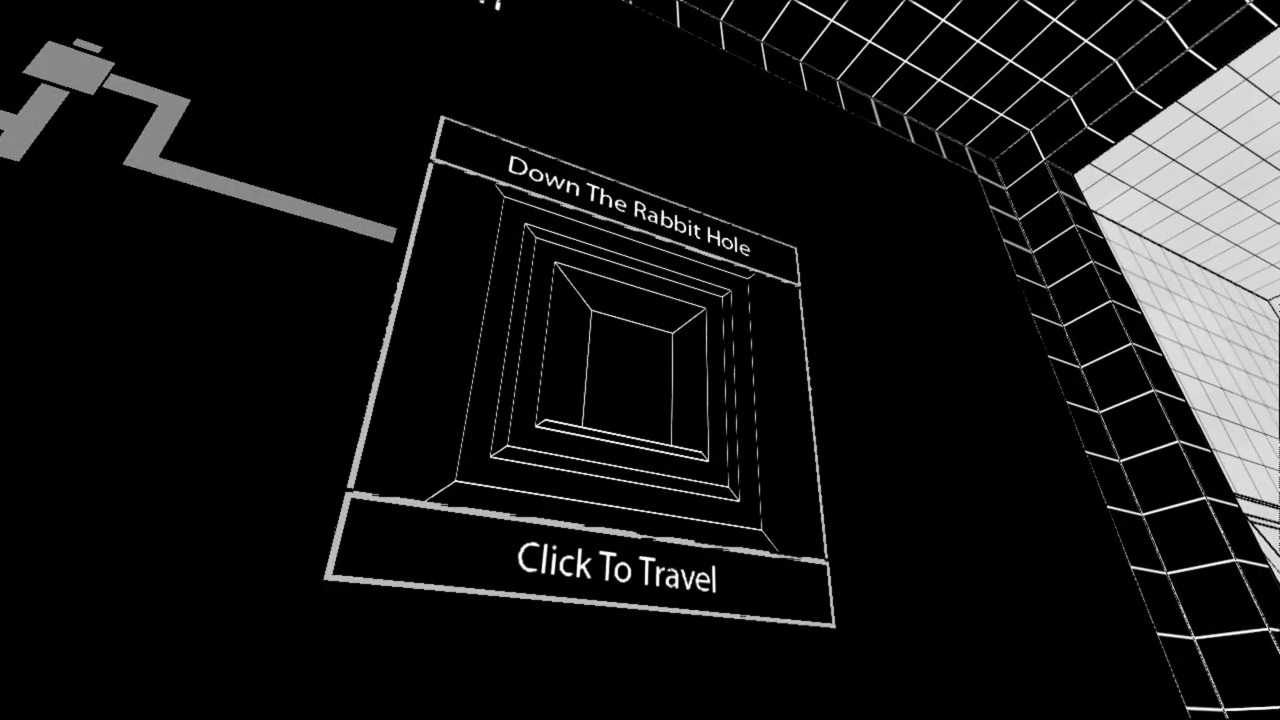
pyautogui.click(608, 575)
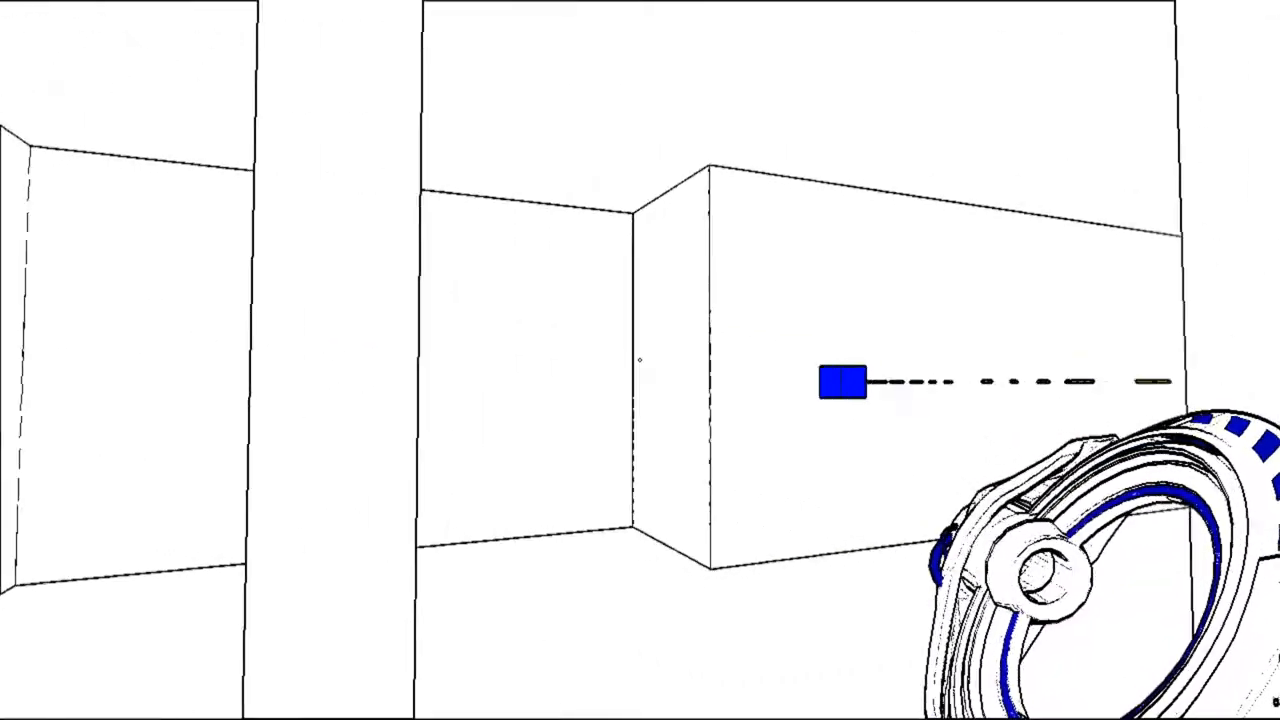
pyautogui.moveTo(640, 360)
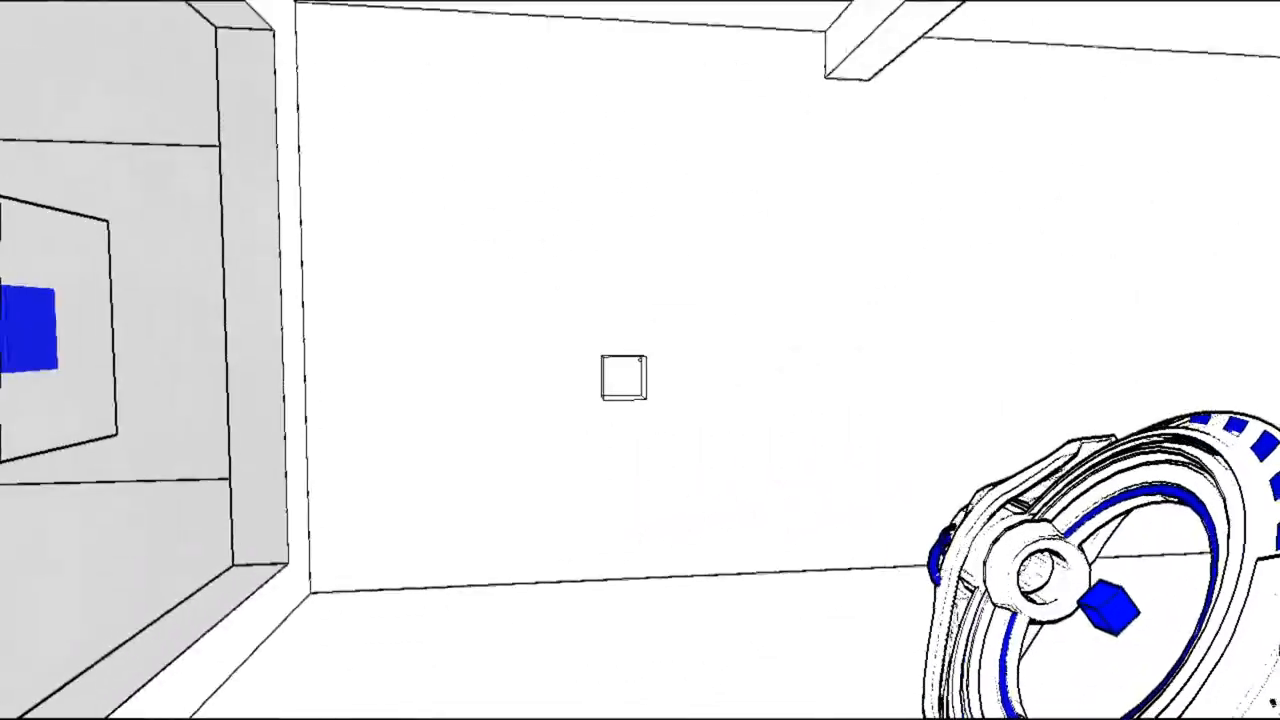
pyautogui.moveTo(640, 360)
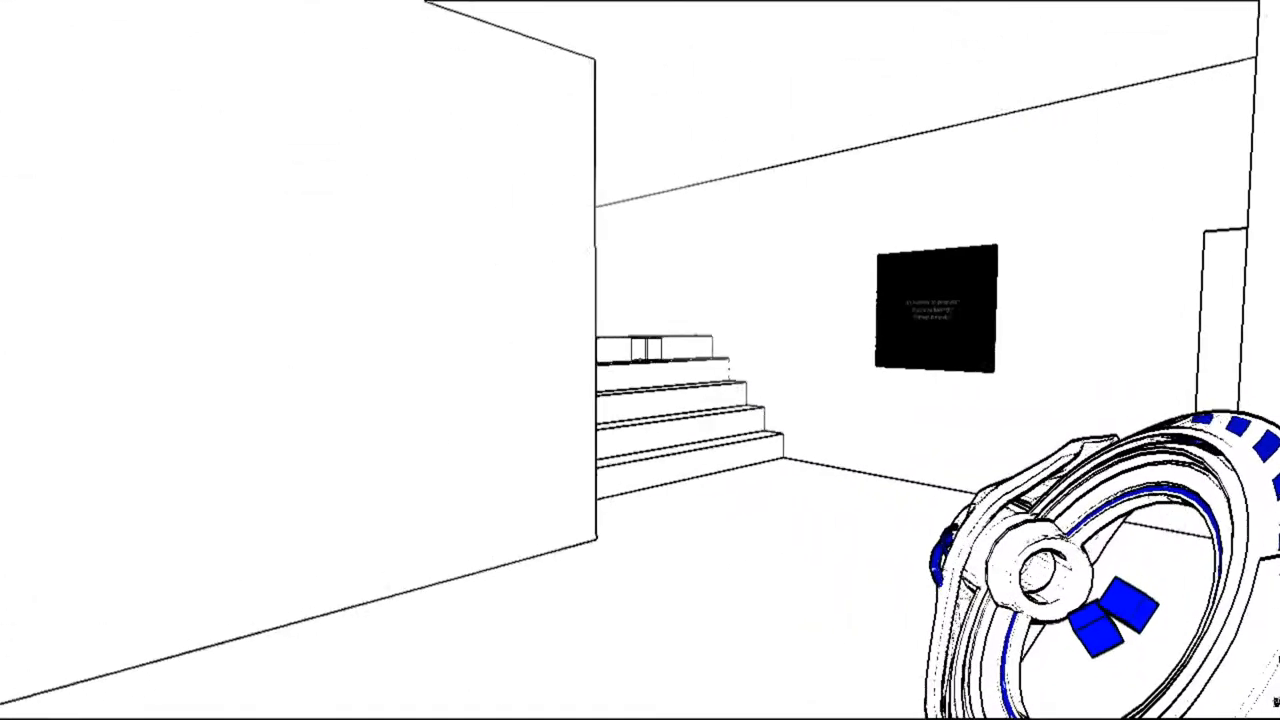
pyautogui.moveTo(640, 360)
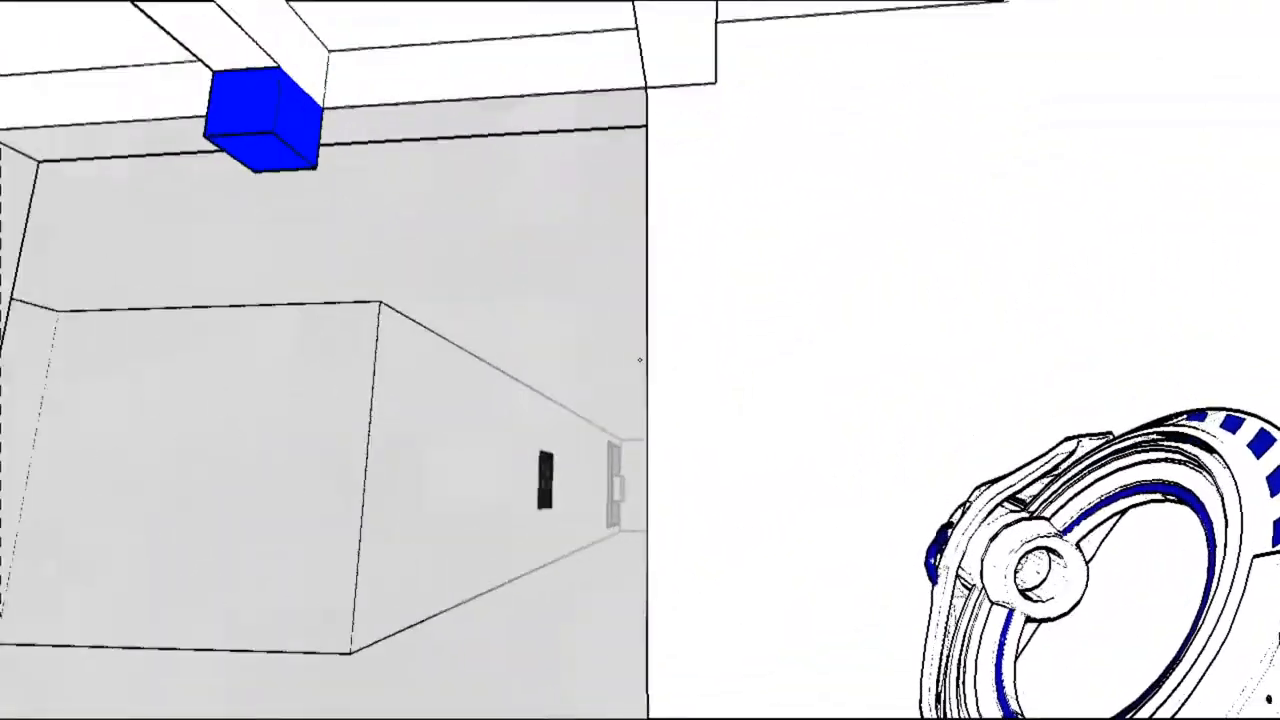
pyautogui.moveTo(640, 360)
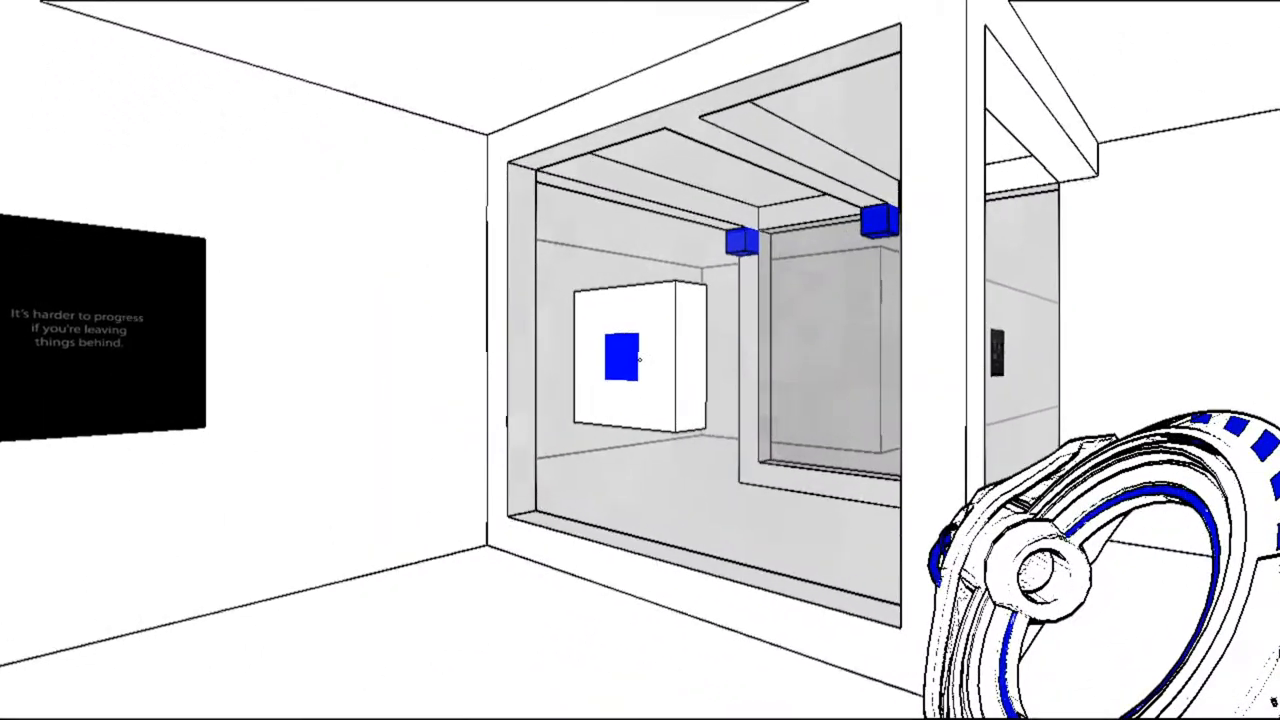
pyautogui.moveTo(640, 360)
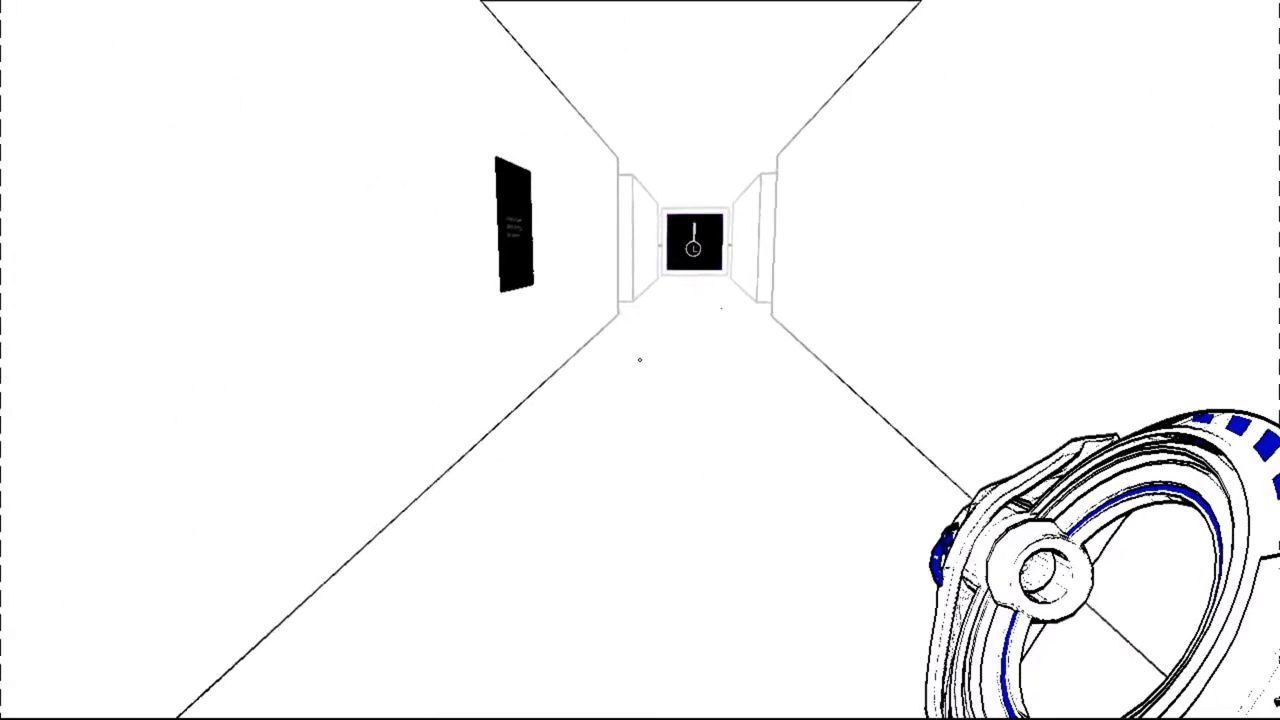
pyautogui.moveTo(640, 360)
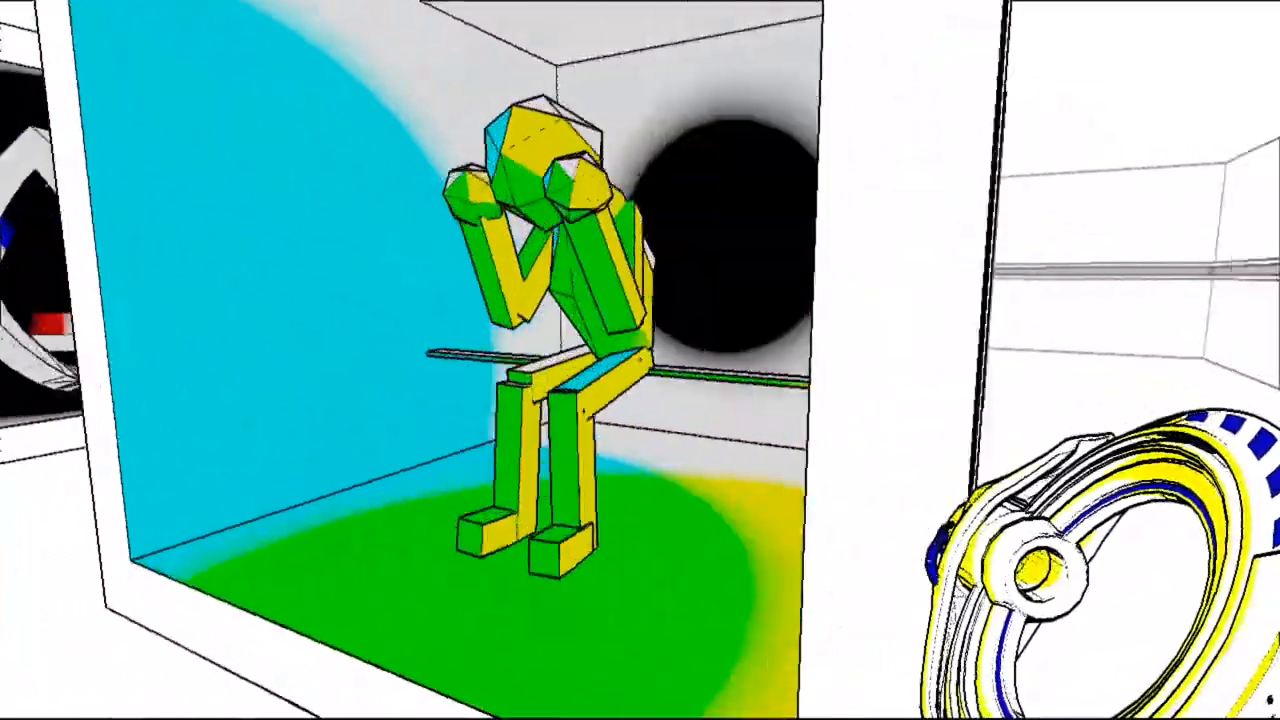
pyautogui.moveTo(640, 360)
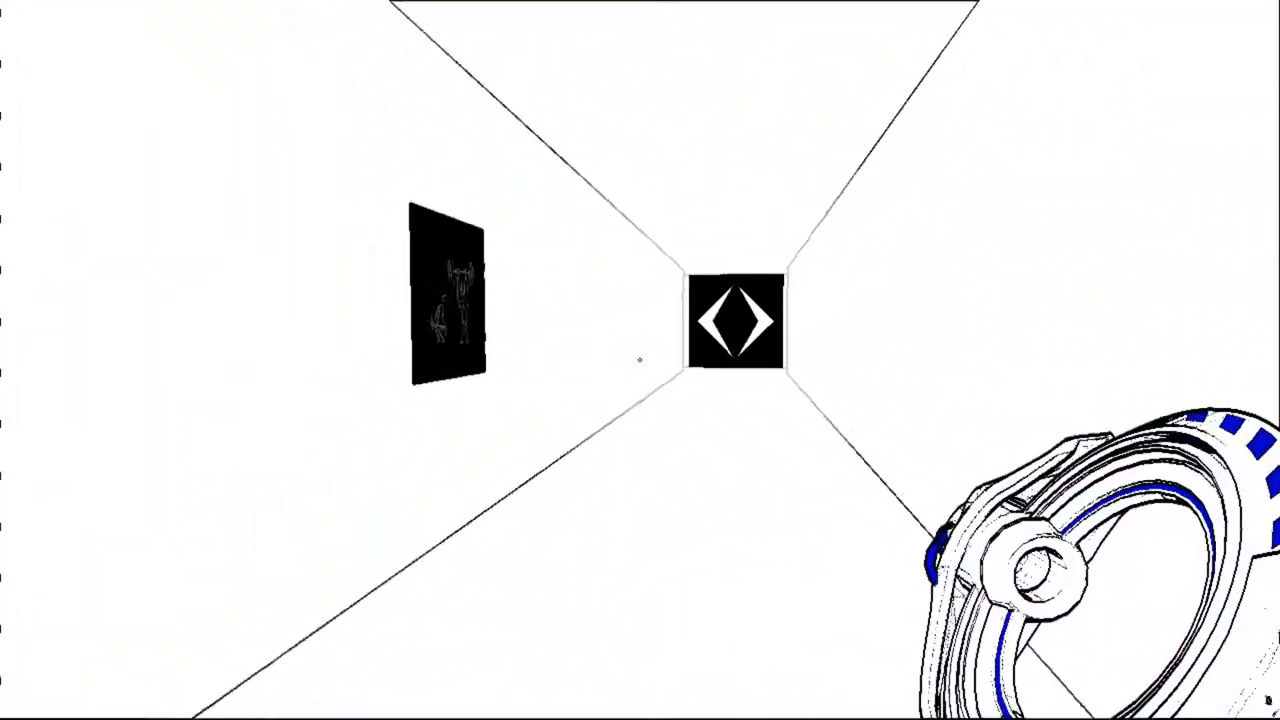
pyautogui.moveTo(640, 360)
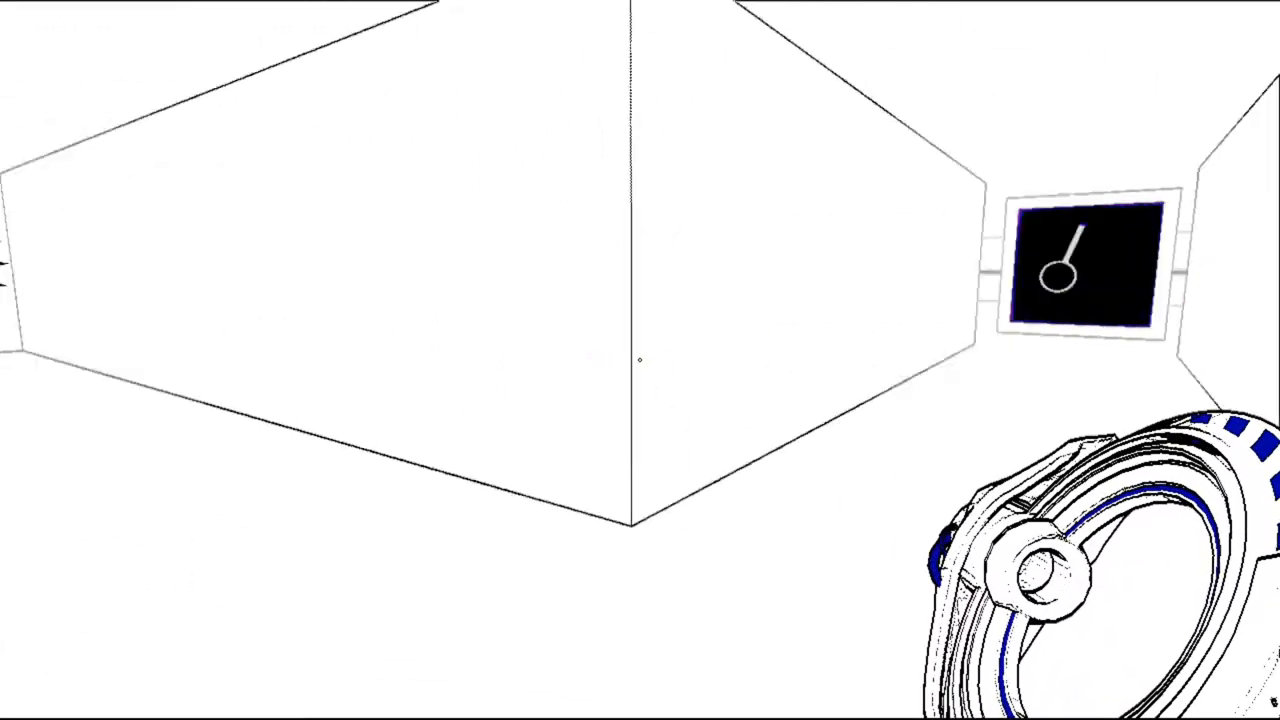